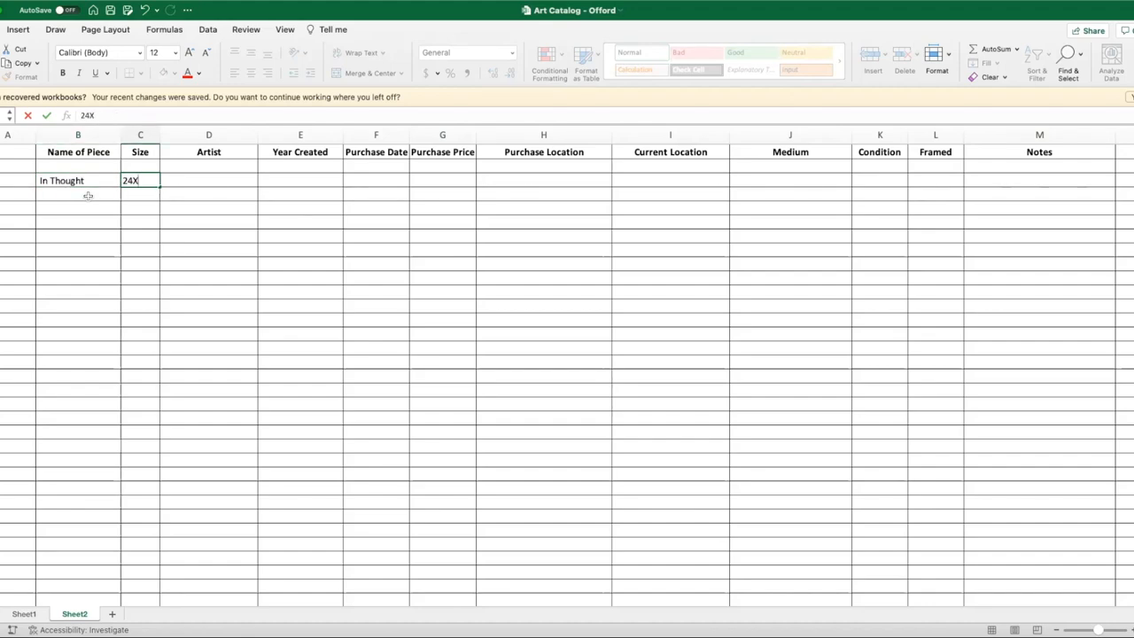
- Clear the sample 'In Thought' row (Leroy Campbell entry) so only the column headers remain
text(Leroy Campbell)
click(542, 180)
text(Purchase from Private)
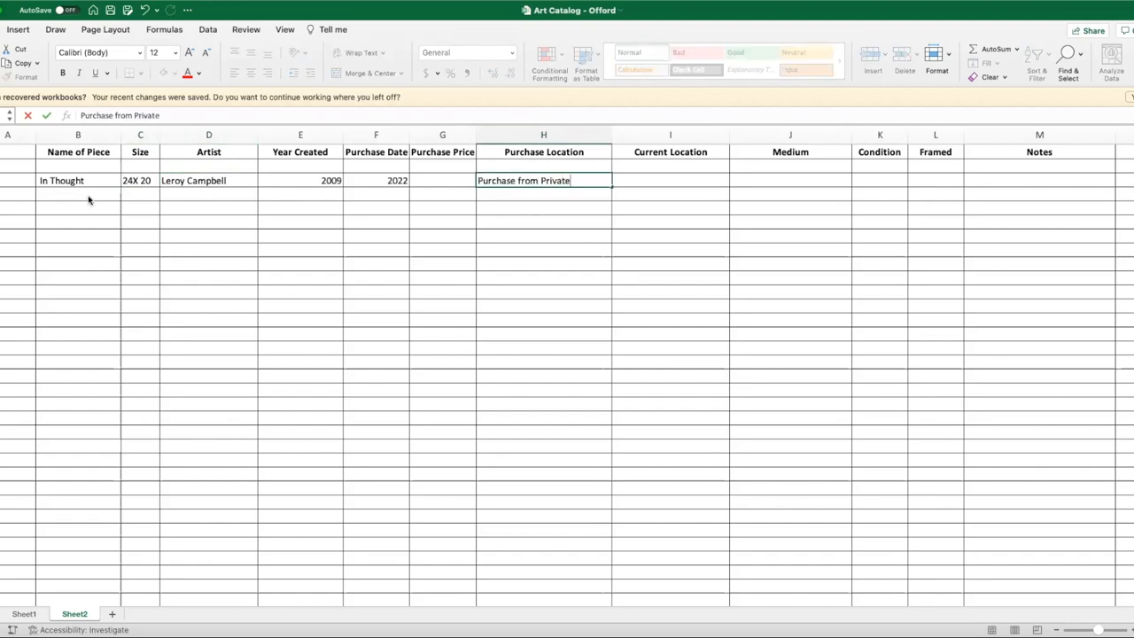
text(Colle)
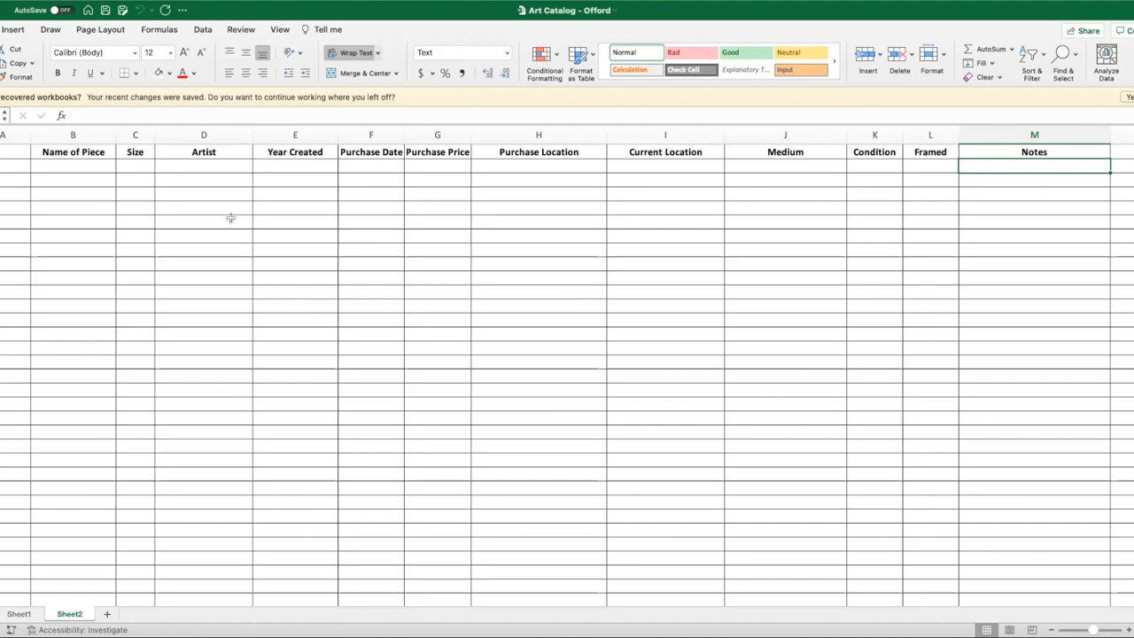
mouse_move(287, 287)
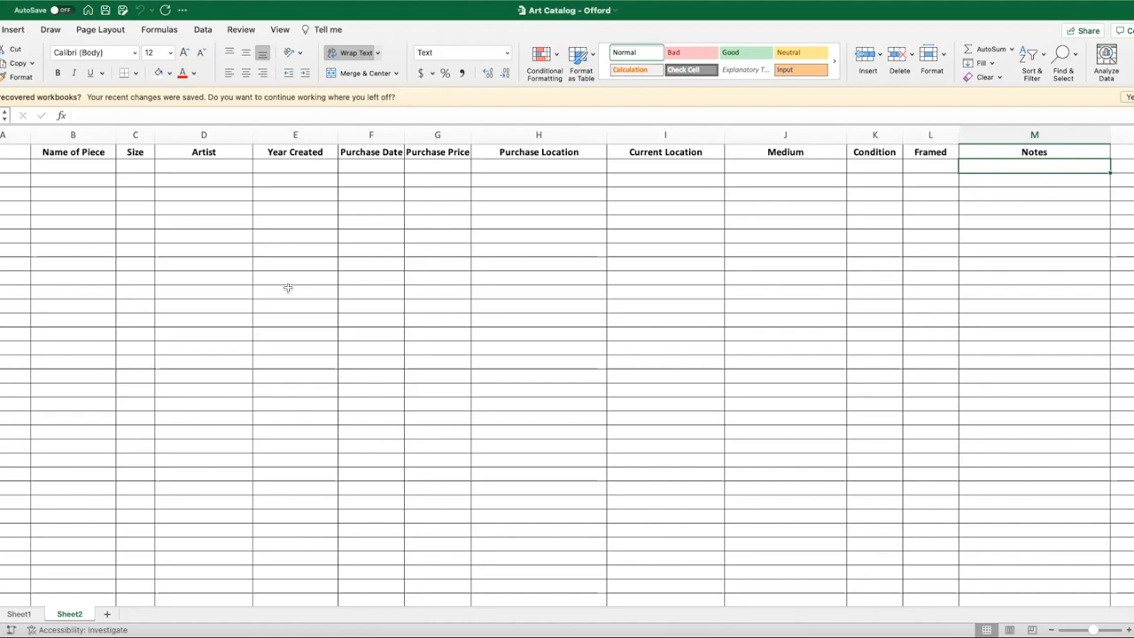
mouse_move(85, 169)
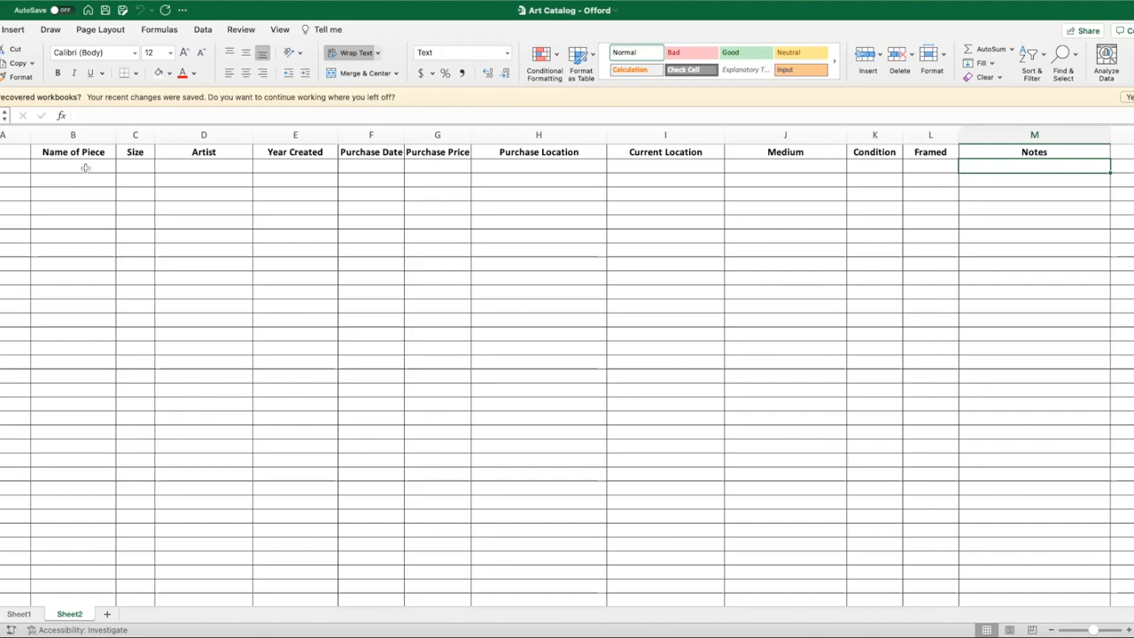
click(71, 152)
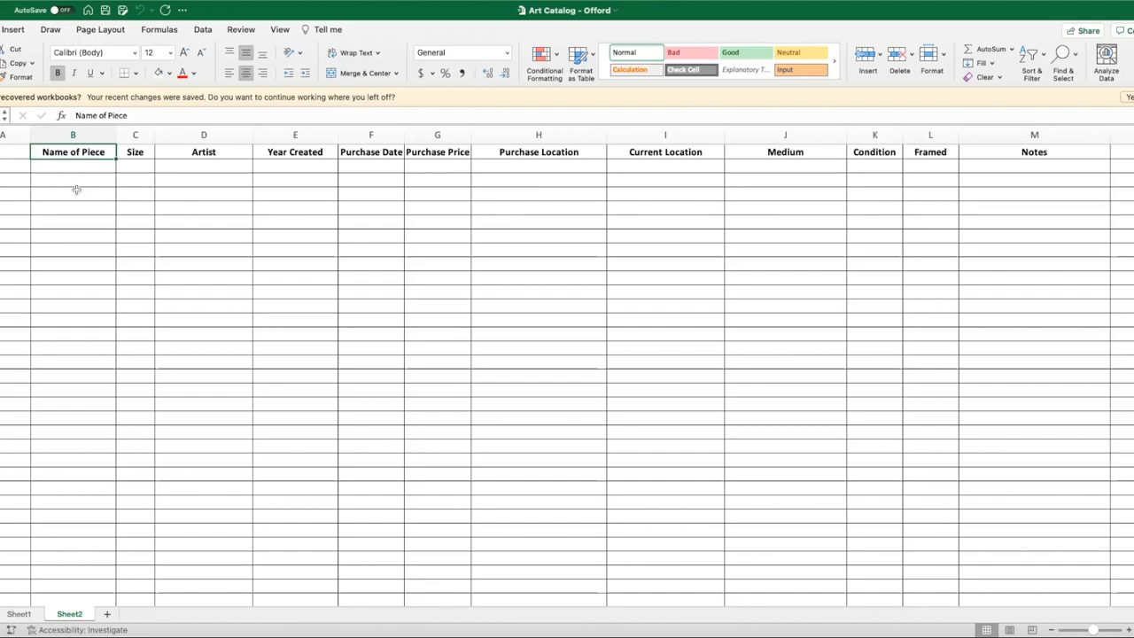
click(134, 153)
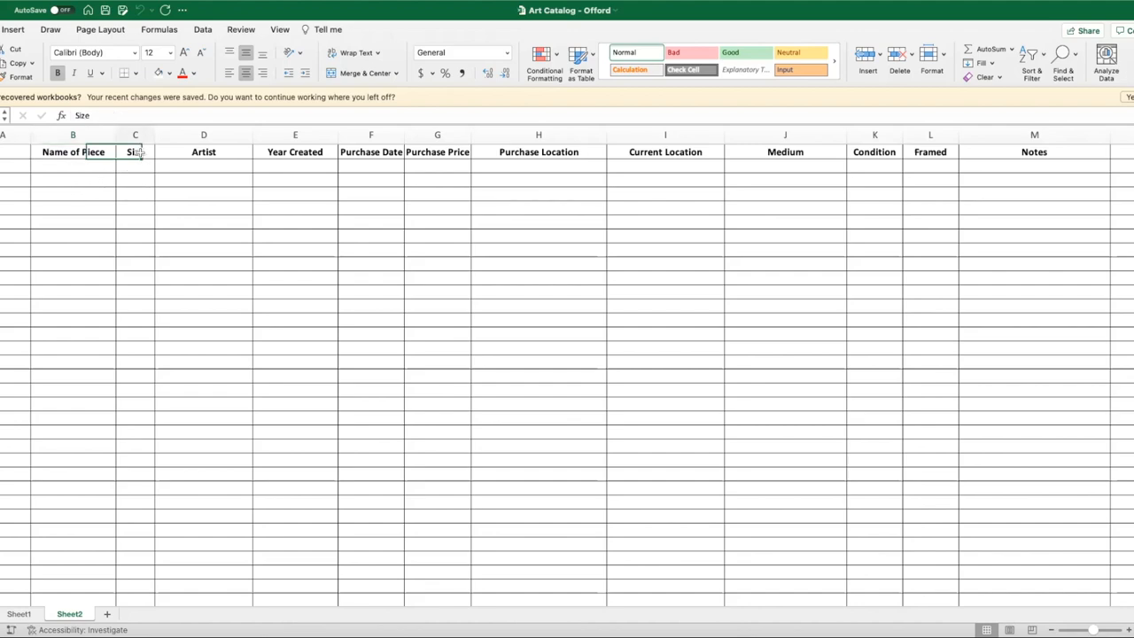
click(134, 152)
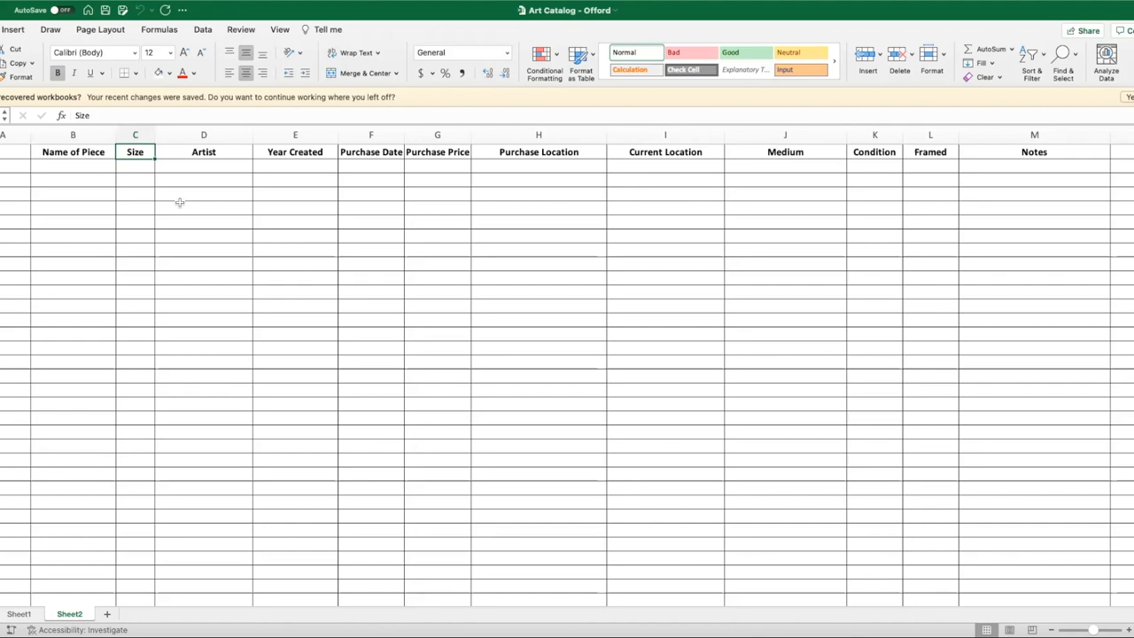
click(134, 169)
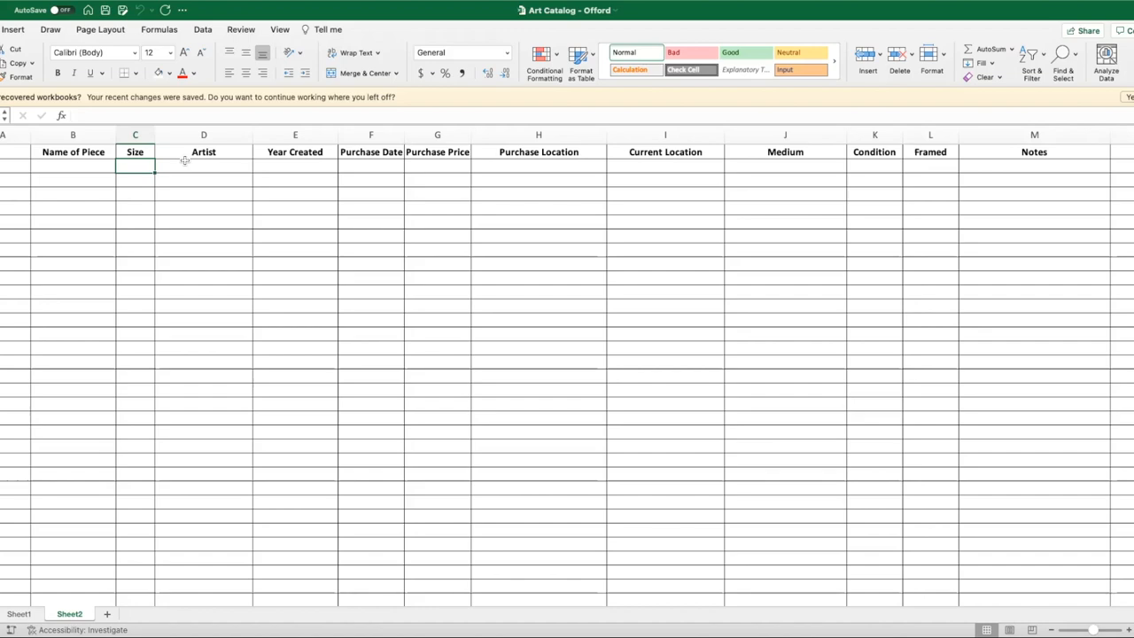
click(203, 153)
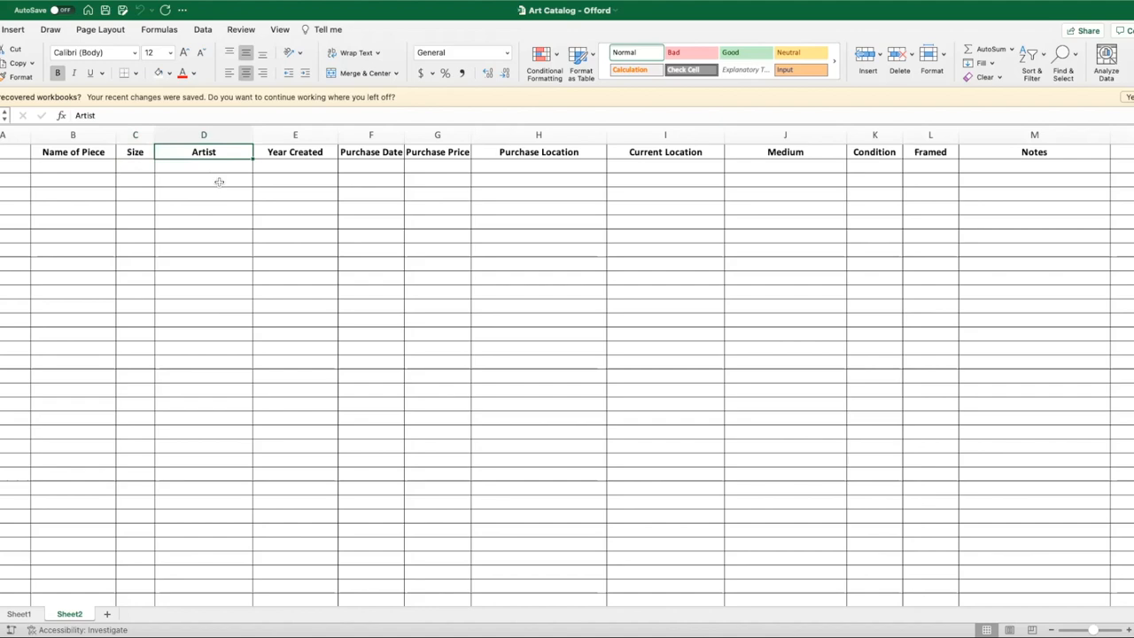
click(294, 153)
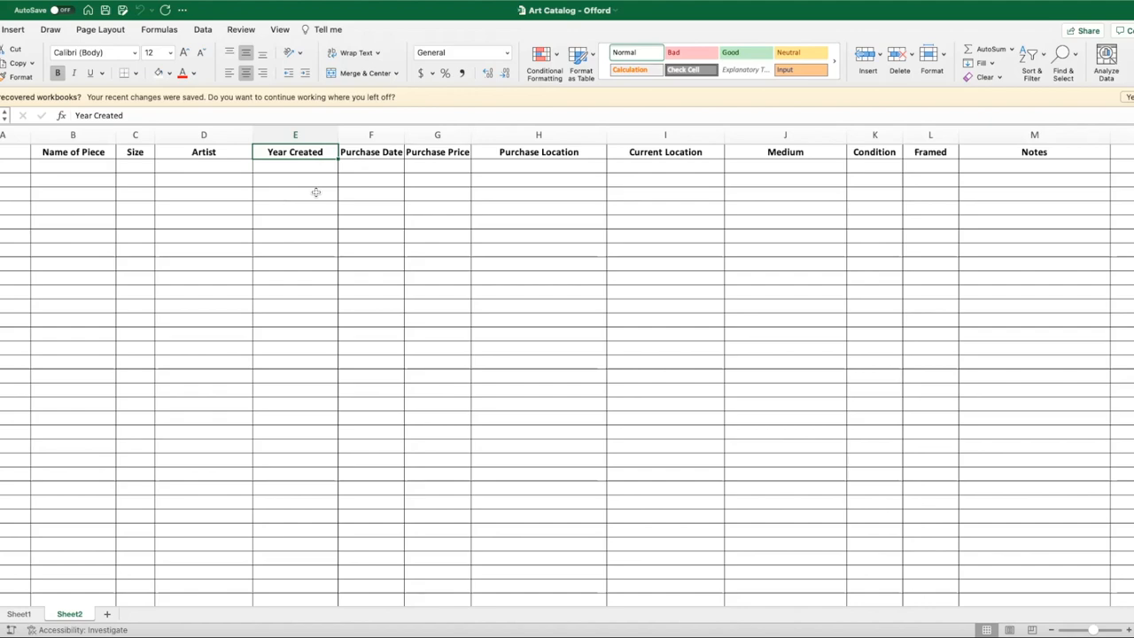
mouse_move(374, 170)
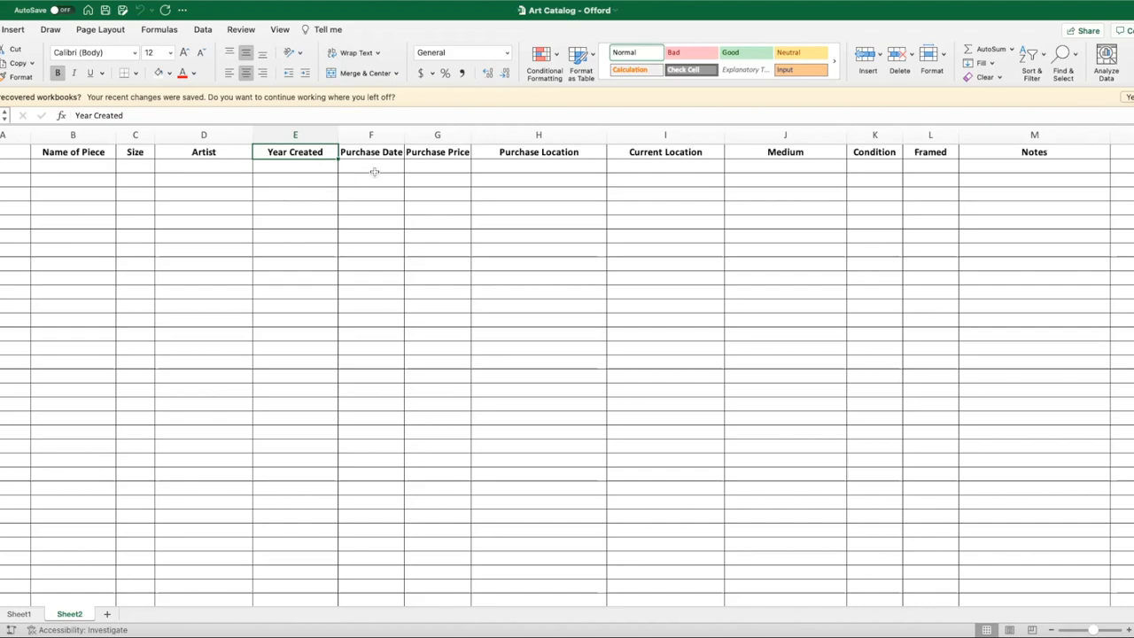
click(372, 152)
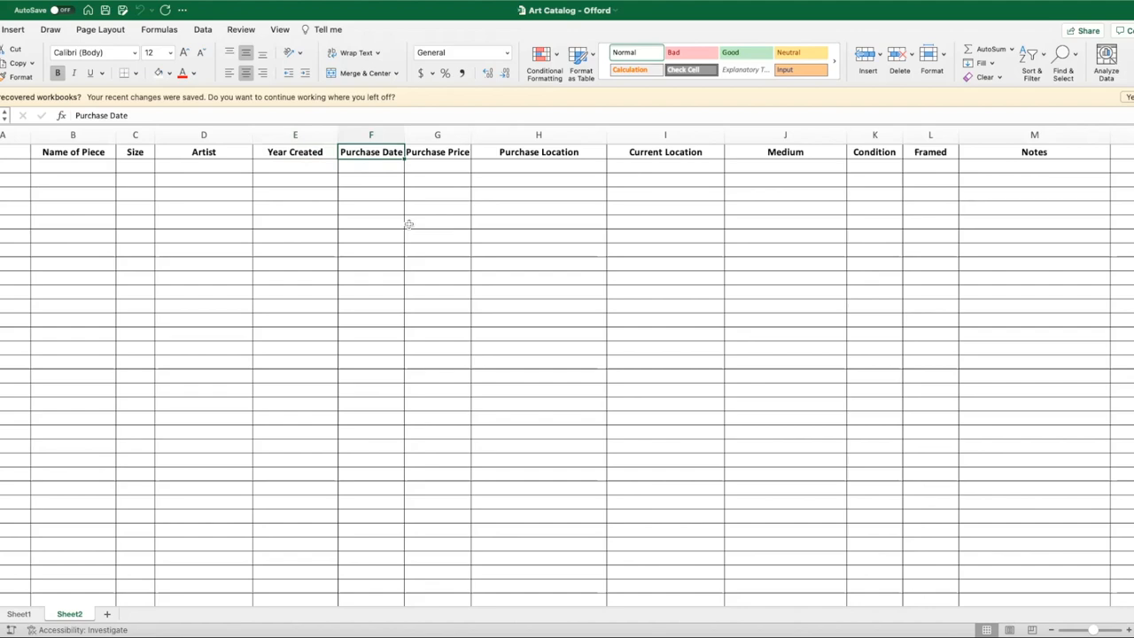
click(435, 153)
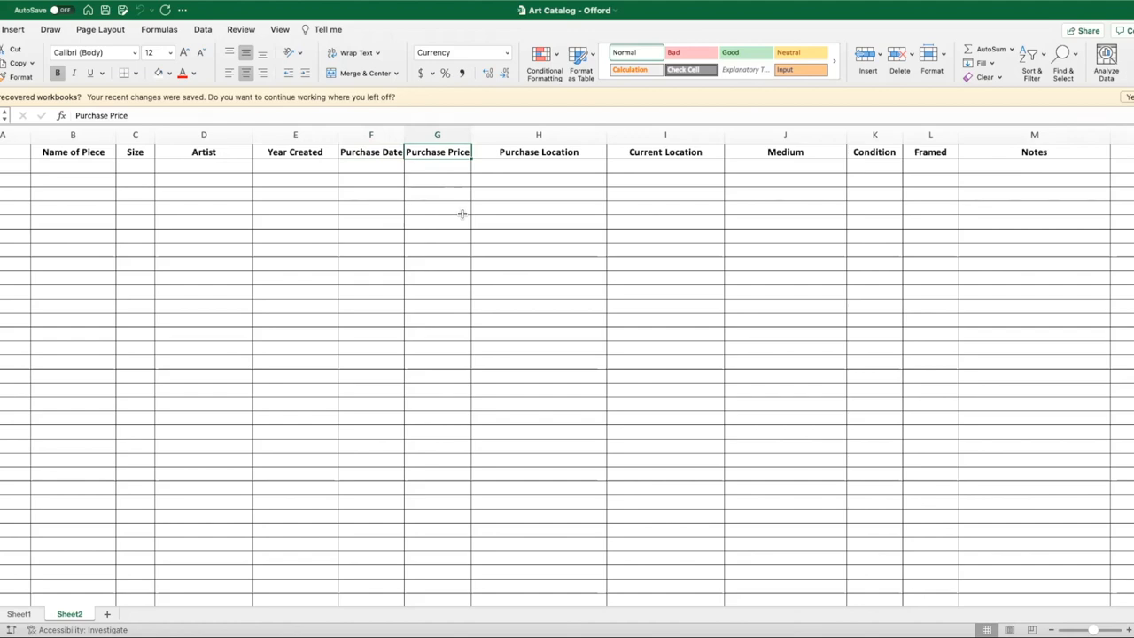
click(538, 153)
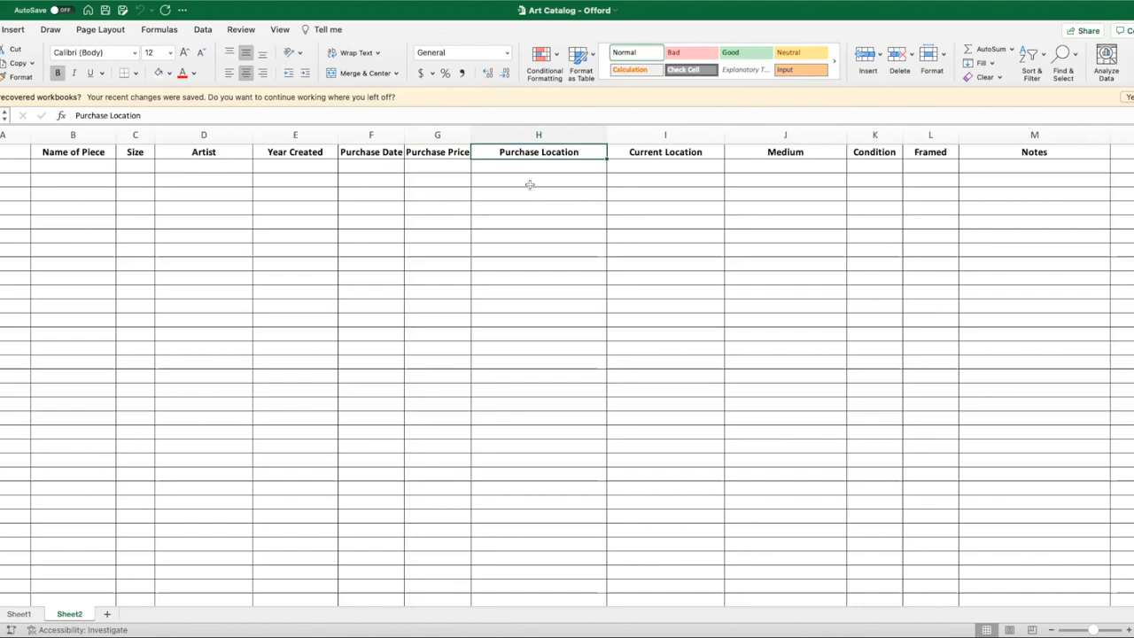
click(666, 163)
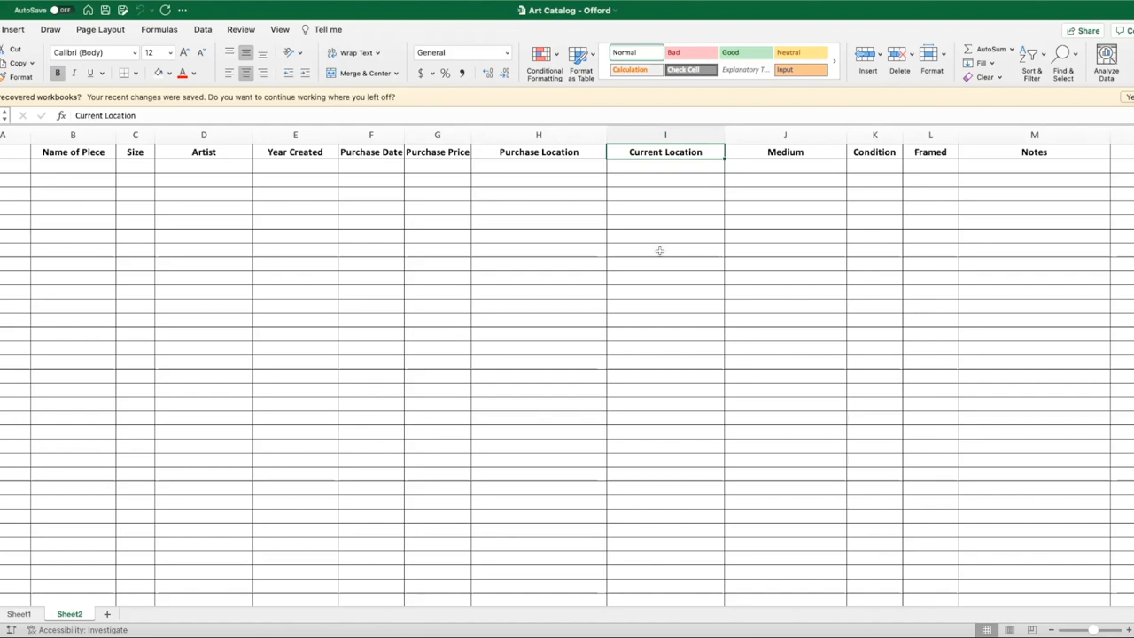
click(785, 167)
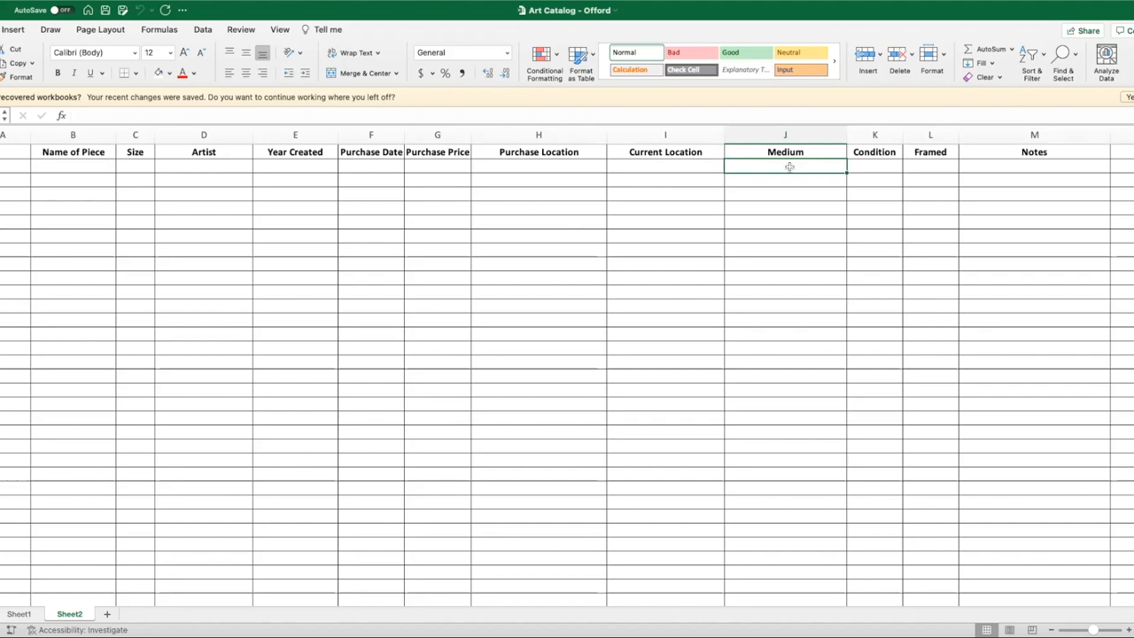
click(875, 166)
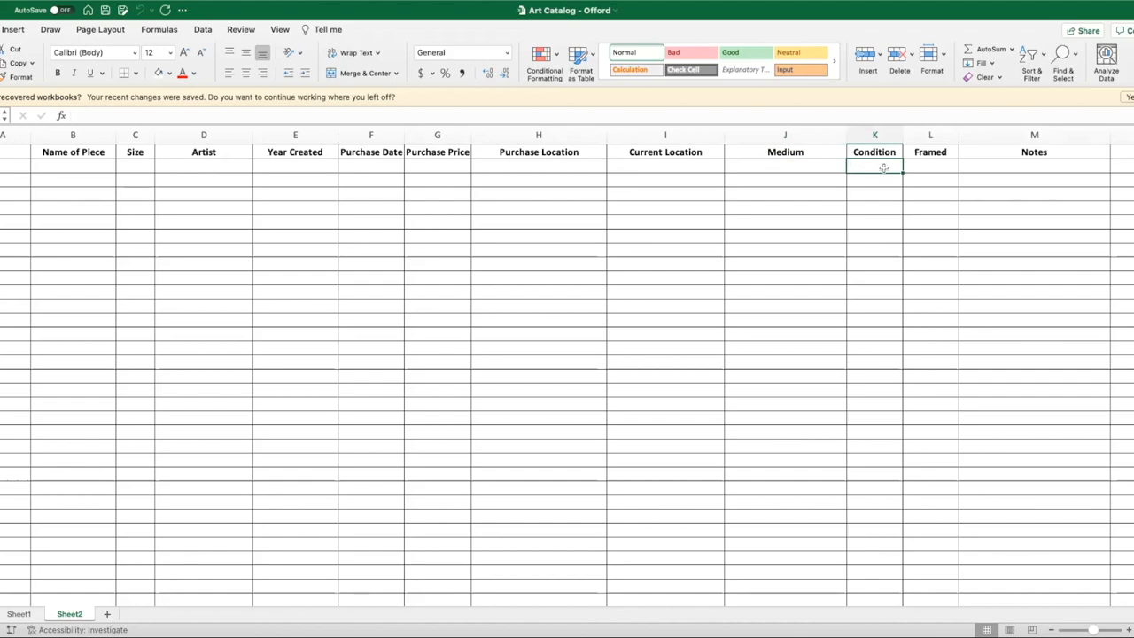
click(930, 165)
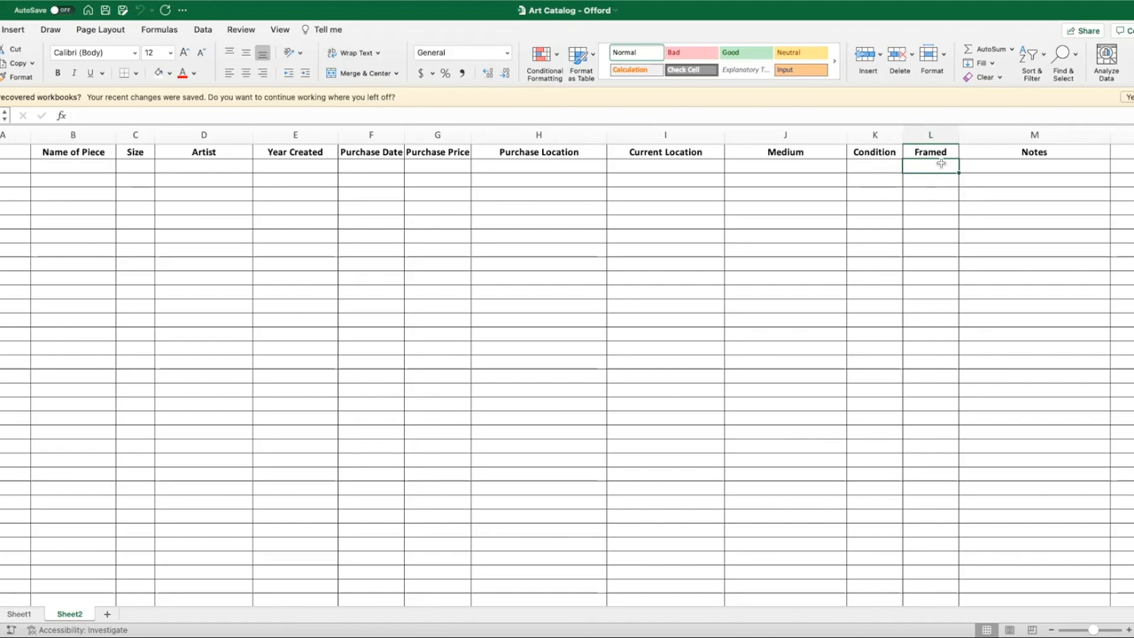
click(1035, 167)
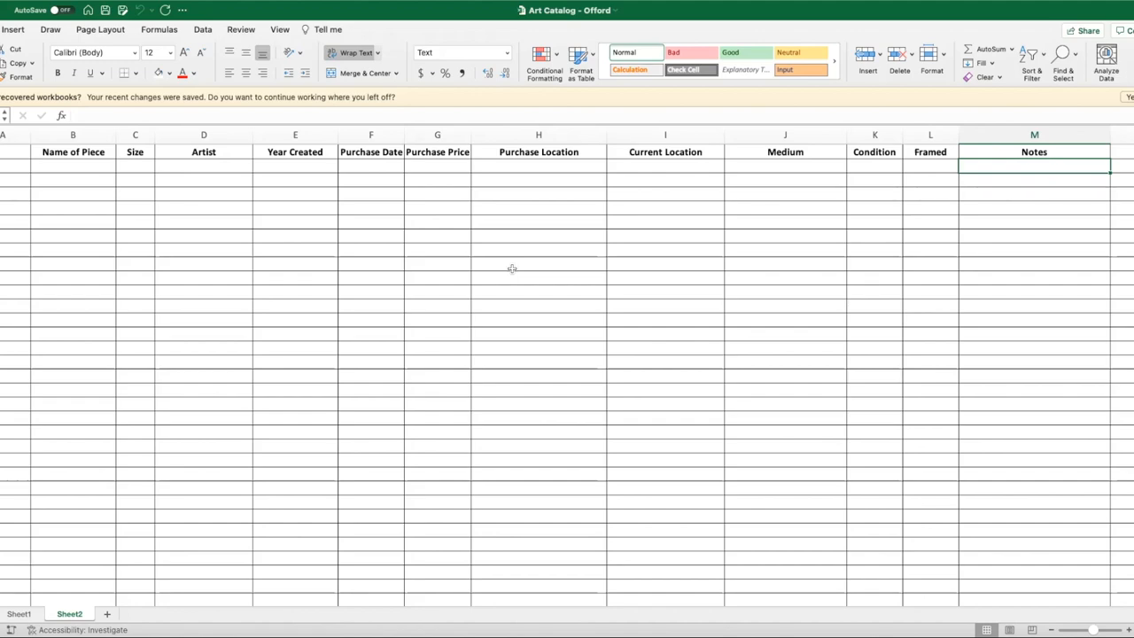
mouse_move(338, 262)
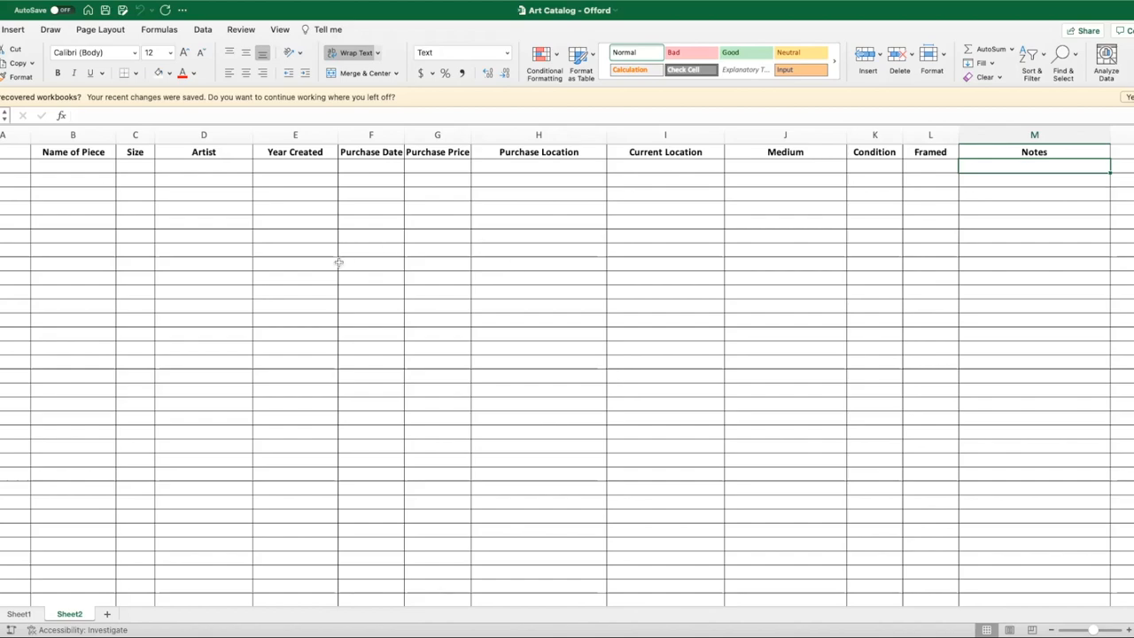
mouse_move(522, 281)
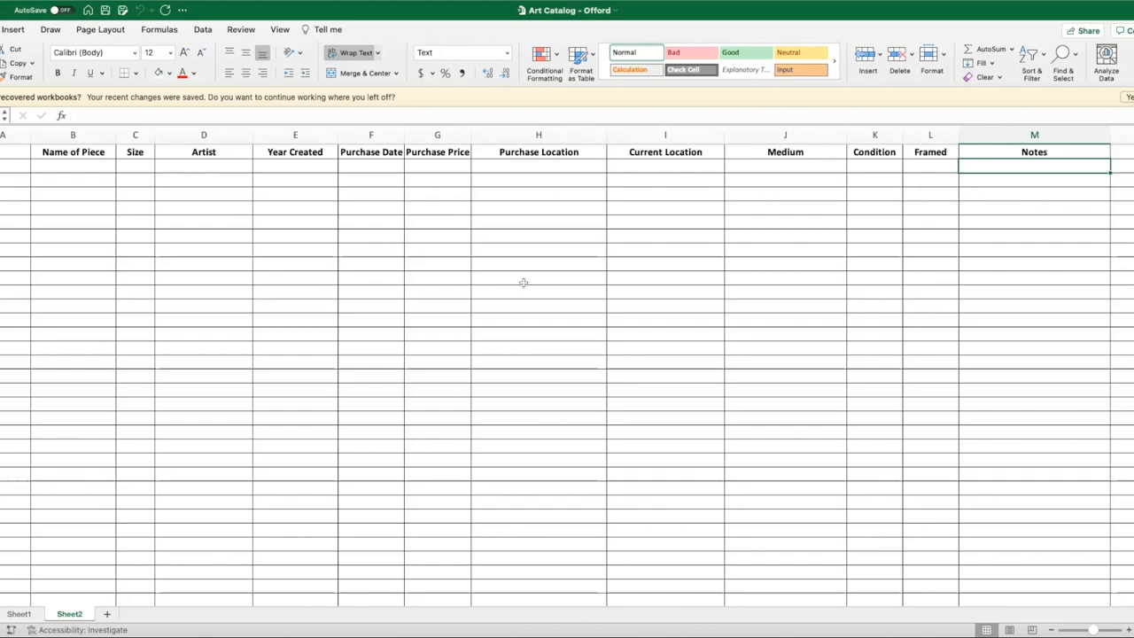